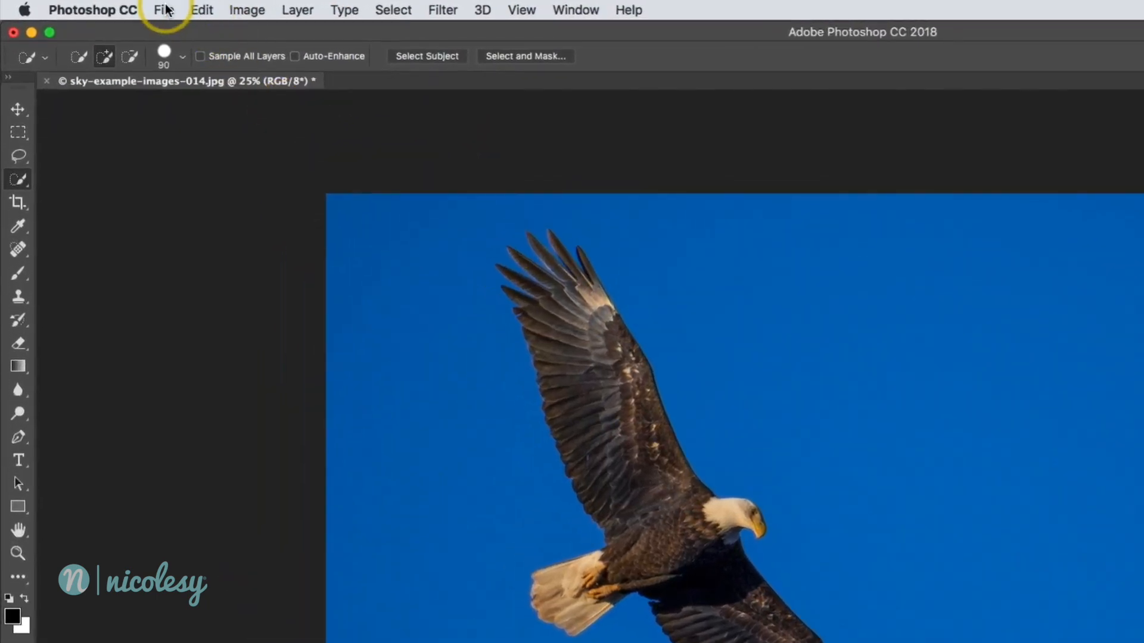
- Place Nicolesy Sky II 019.jpg from Sky Overlays as an embedded layer and commit its transform
click(164, 9)
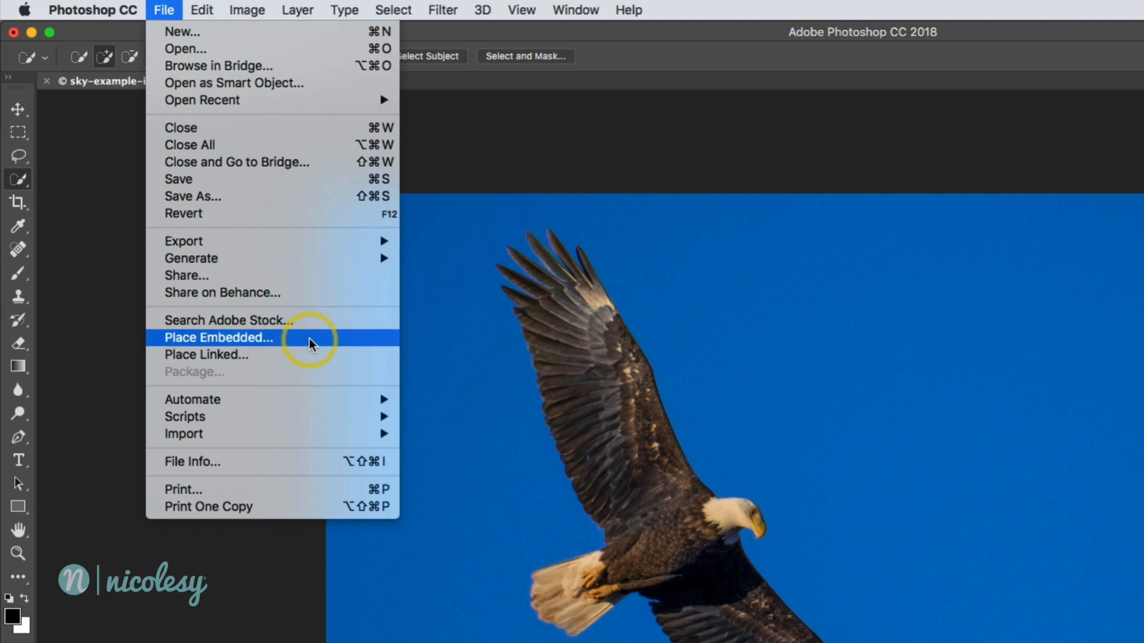
click(217, 338)
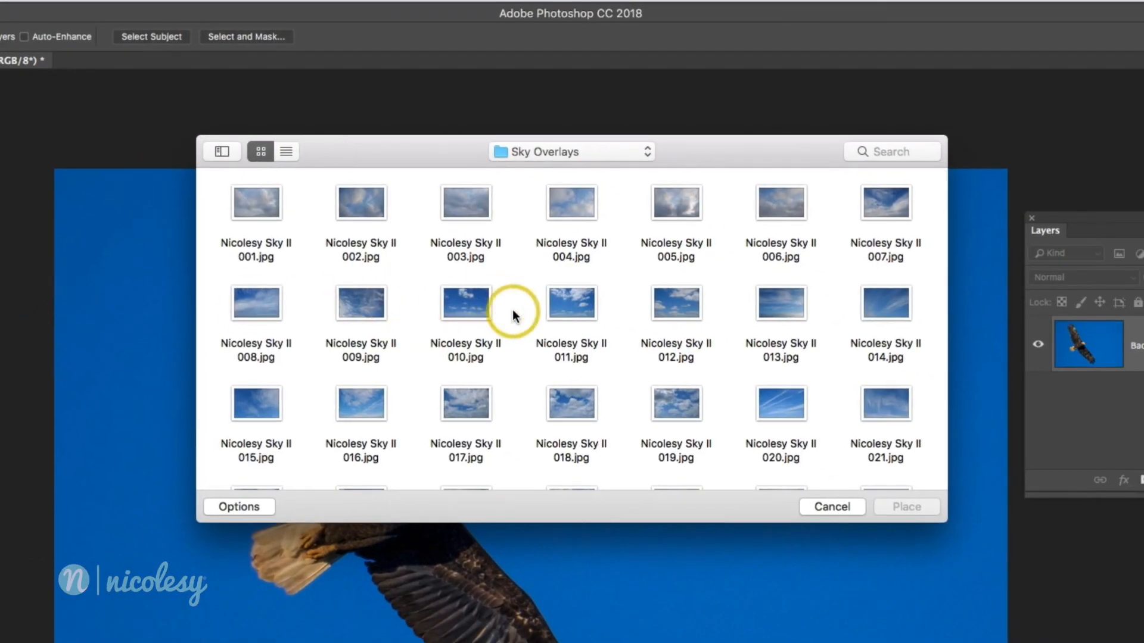
scroll(down, 3)
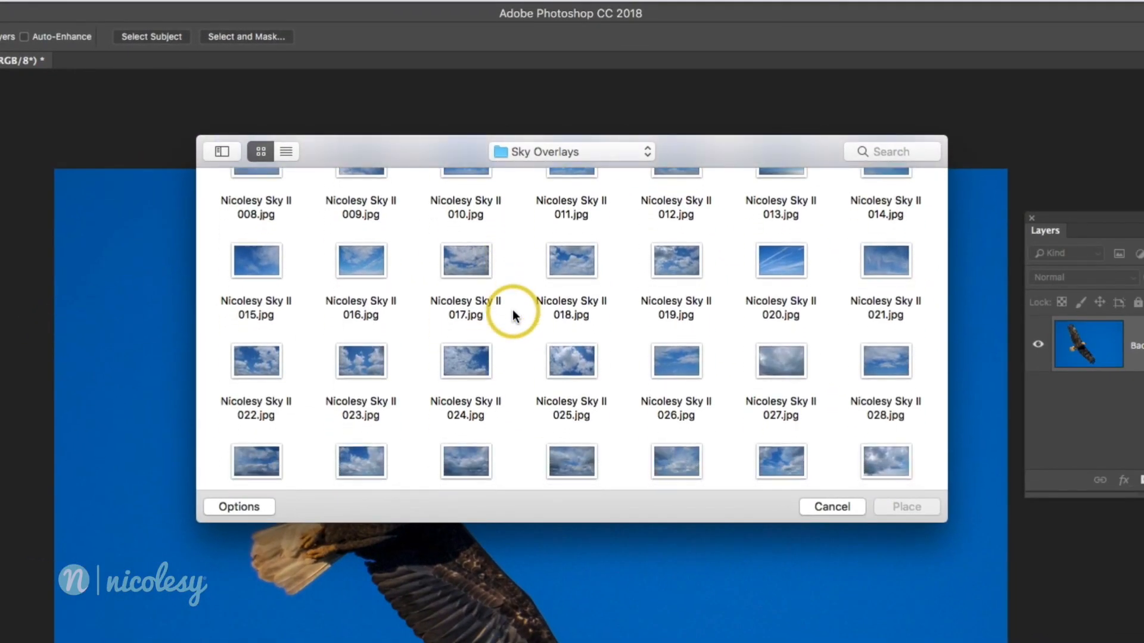
click(670, 261)
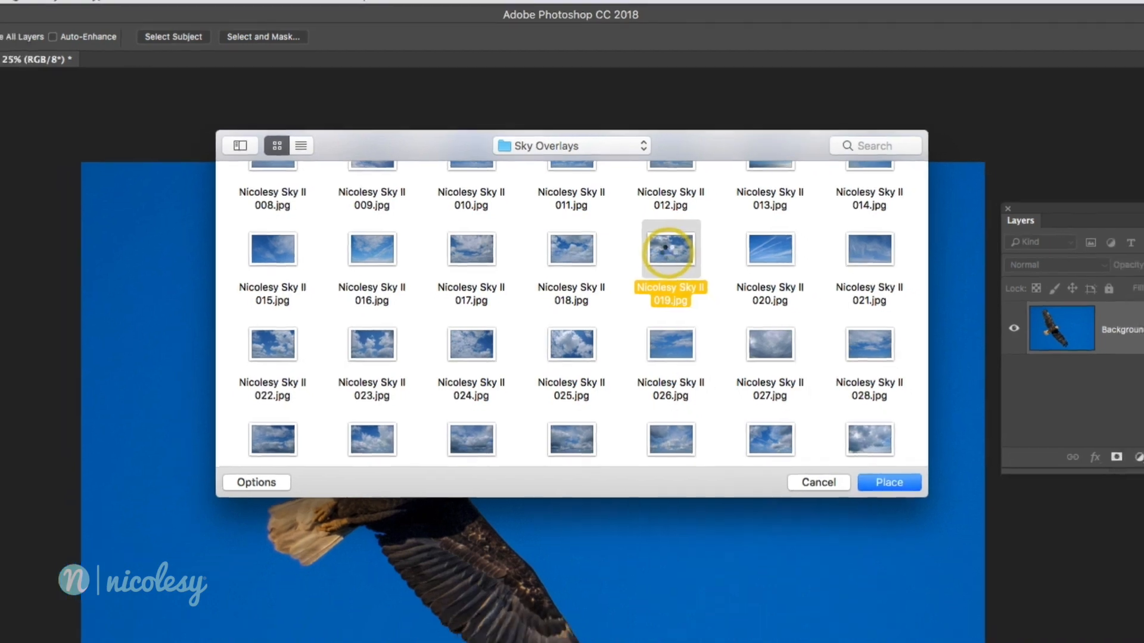
click(887, 482)
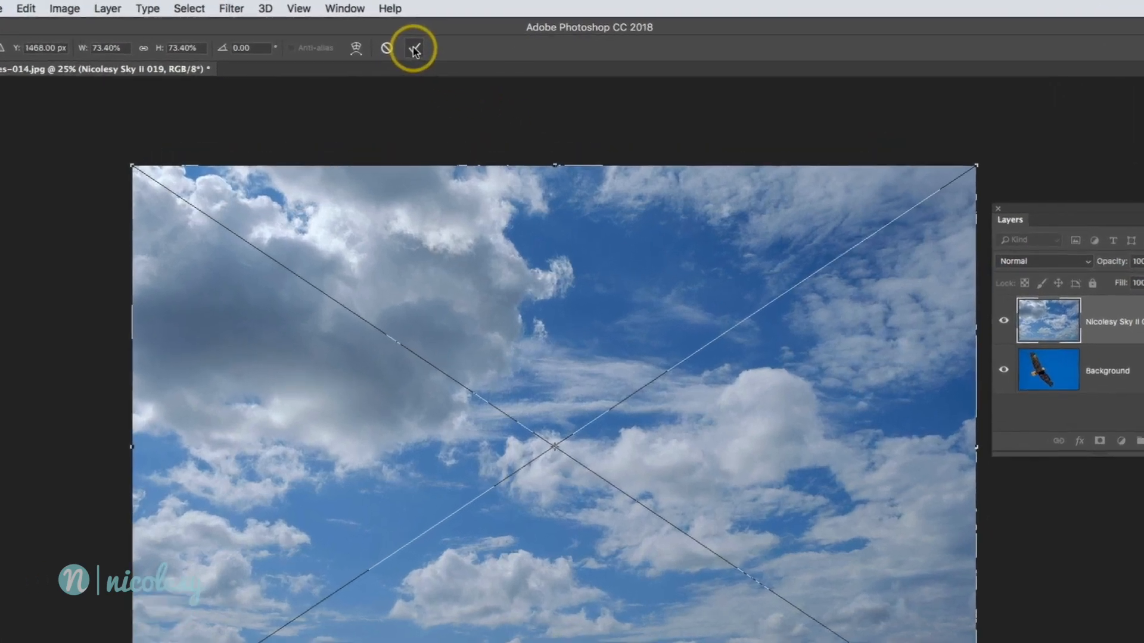
click(415, 48)
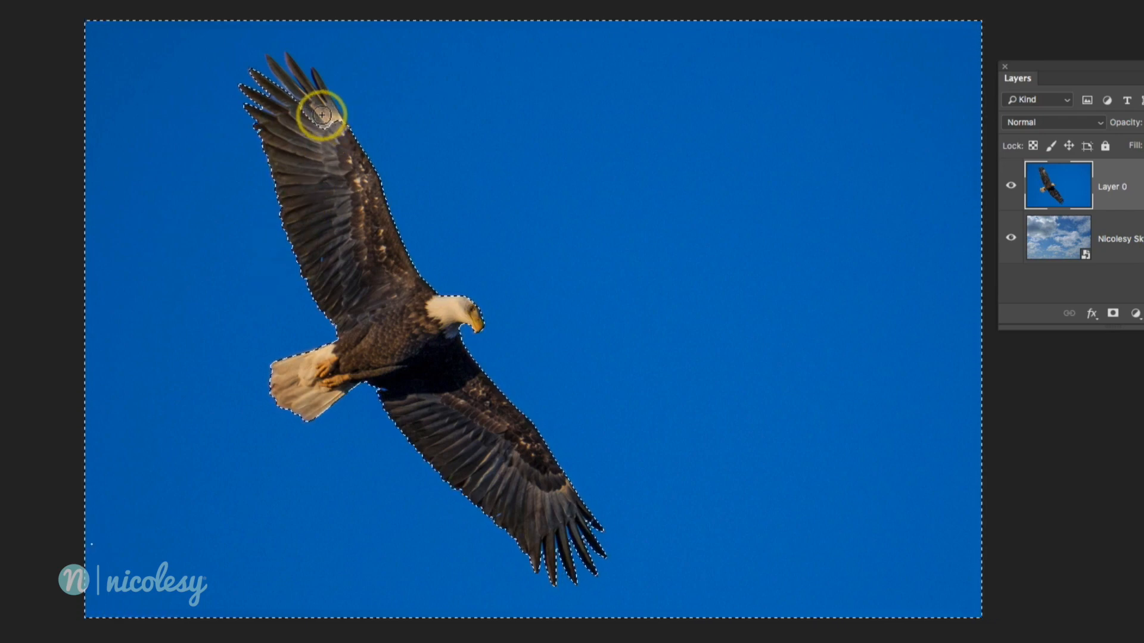
- Hold Alt while working the Quick Selection around the eagle
key(alt)
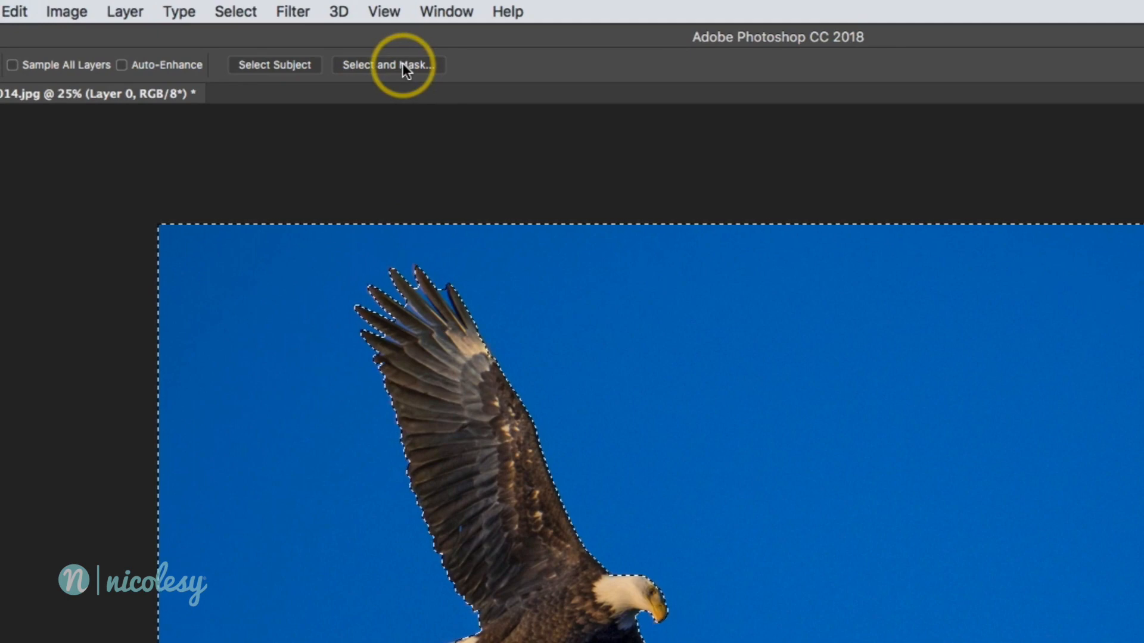
- Enter Select and Mask, invert the selection to keep the eagle, and choose a preview view mode
click(388, 64)
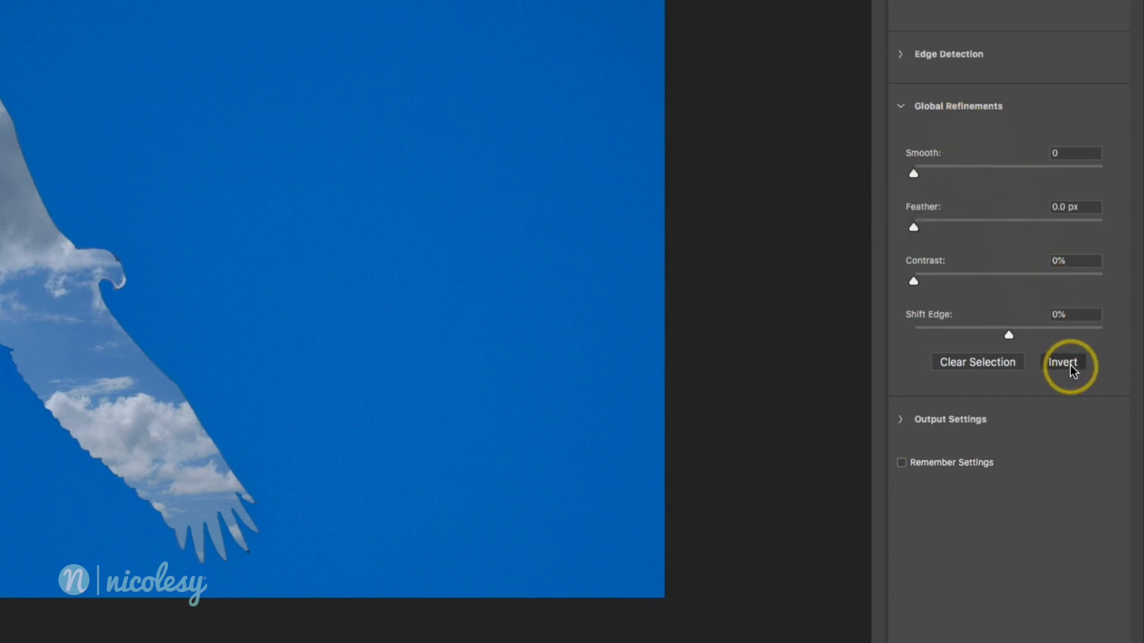
click(1062, 362)
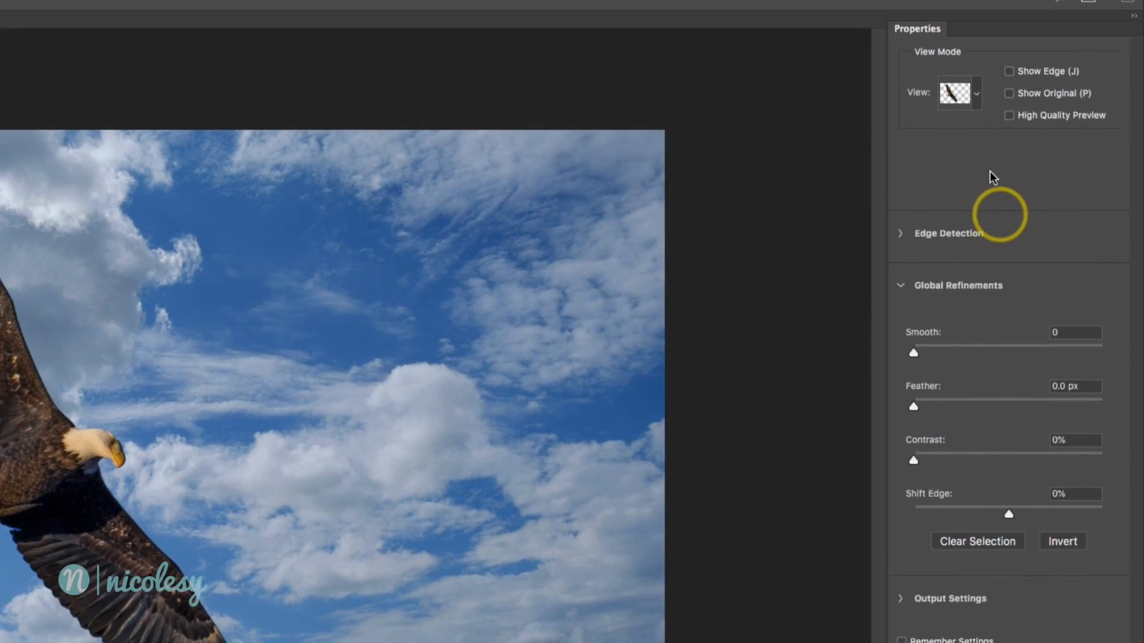
click(975, 93)
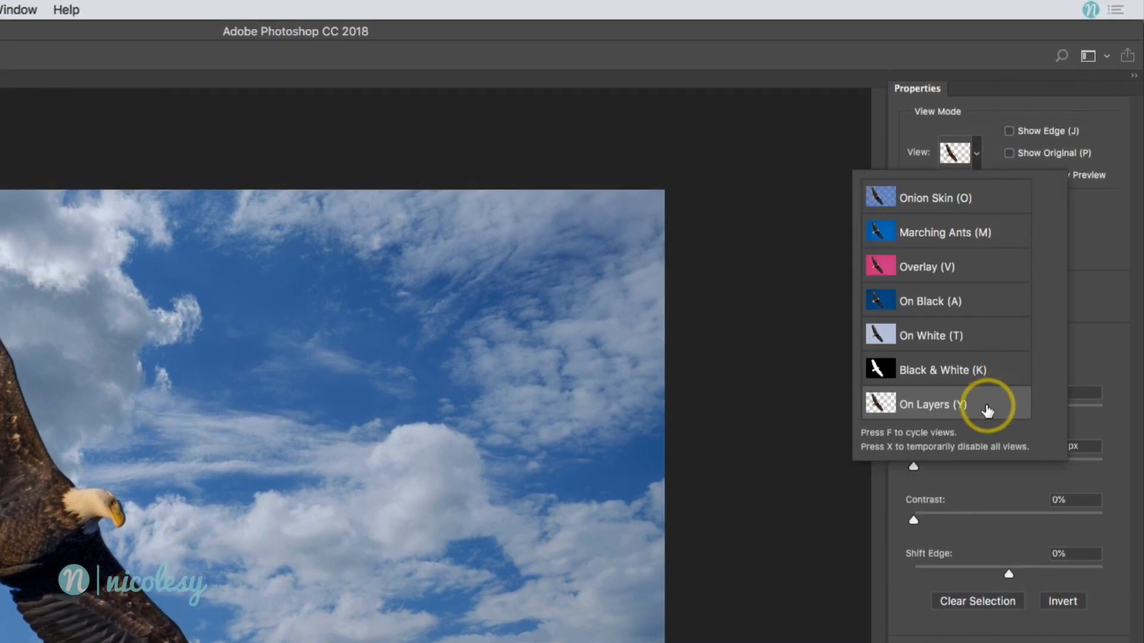
mouse_move(987, 405)
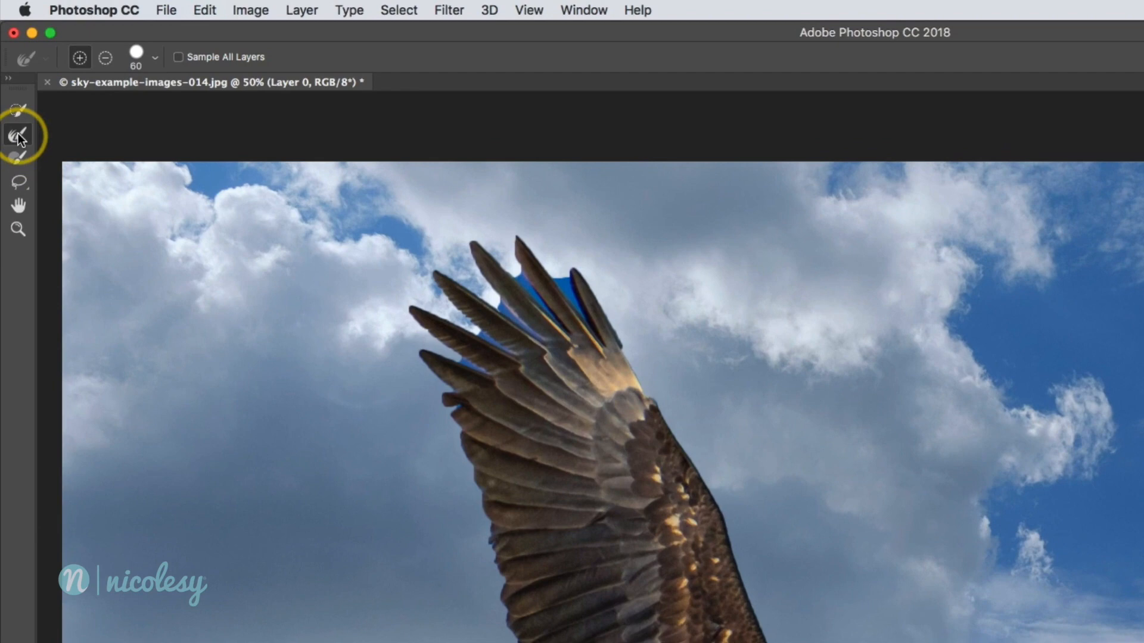
mouse_move(18, 137)
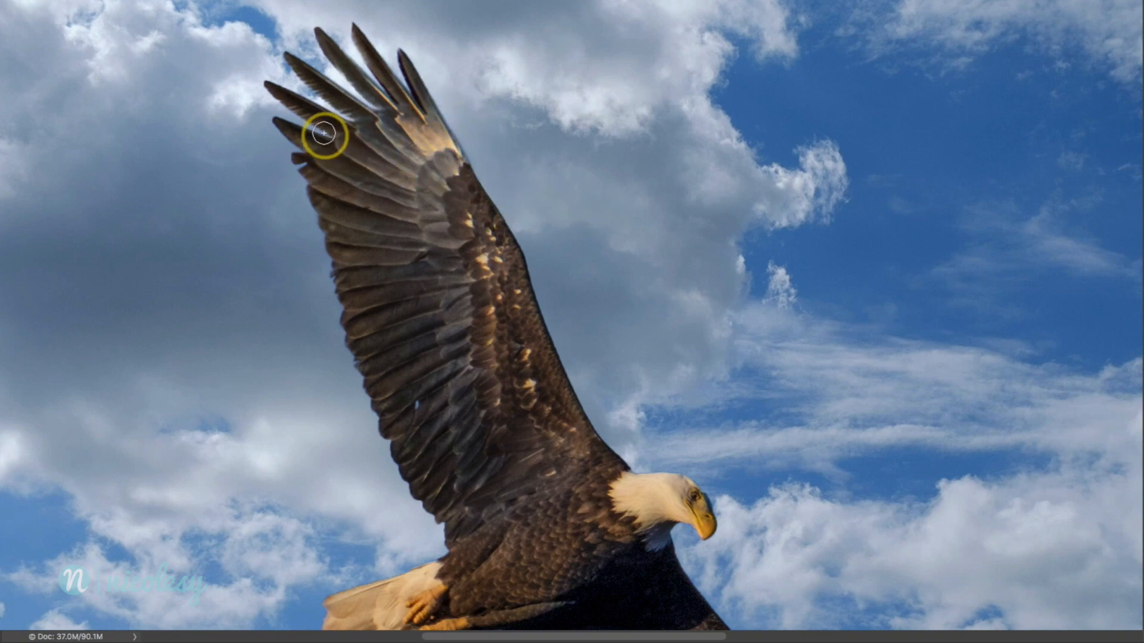
mouse_move(503, 363)
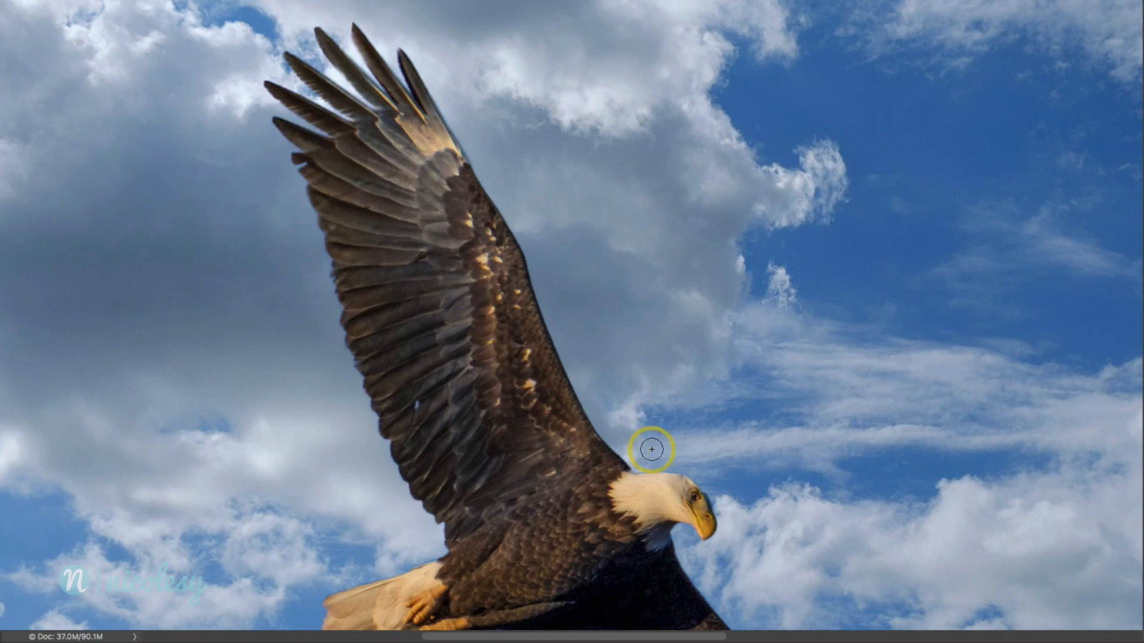
- Brush the blue fringe off the feather edges with Refine Edge and apply the selection with OK
drag(652, 451, 718, 530)
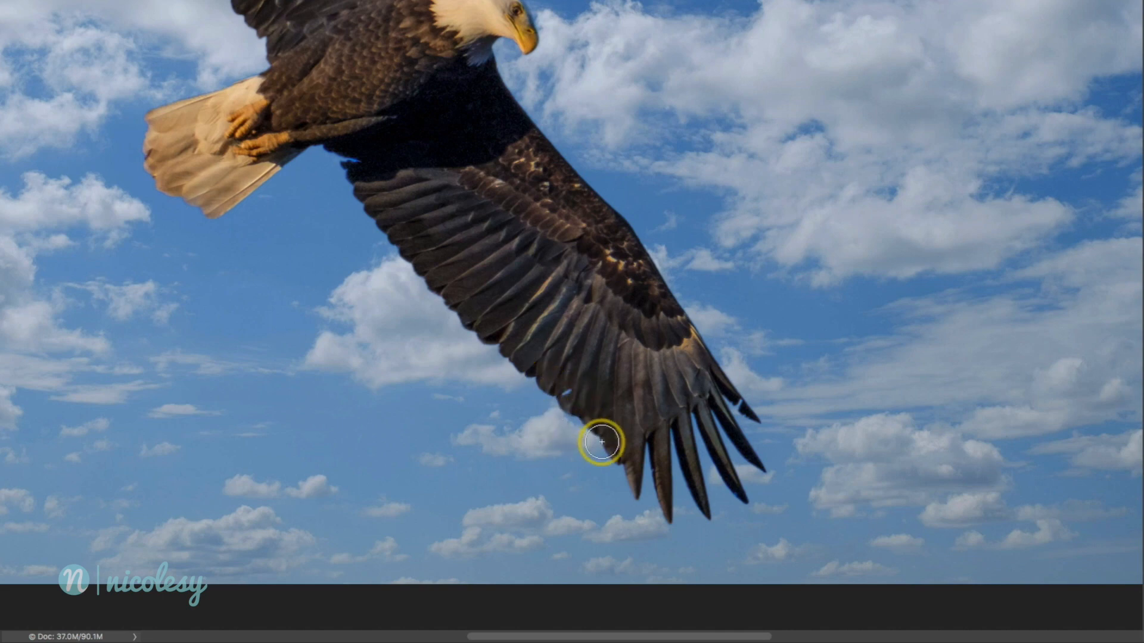
mouse_move(343, 161)
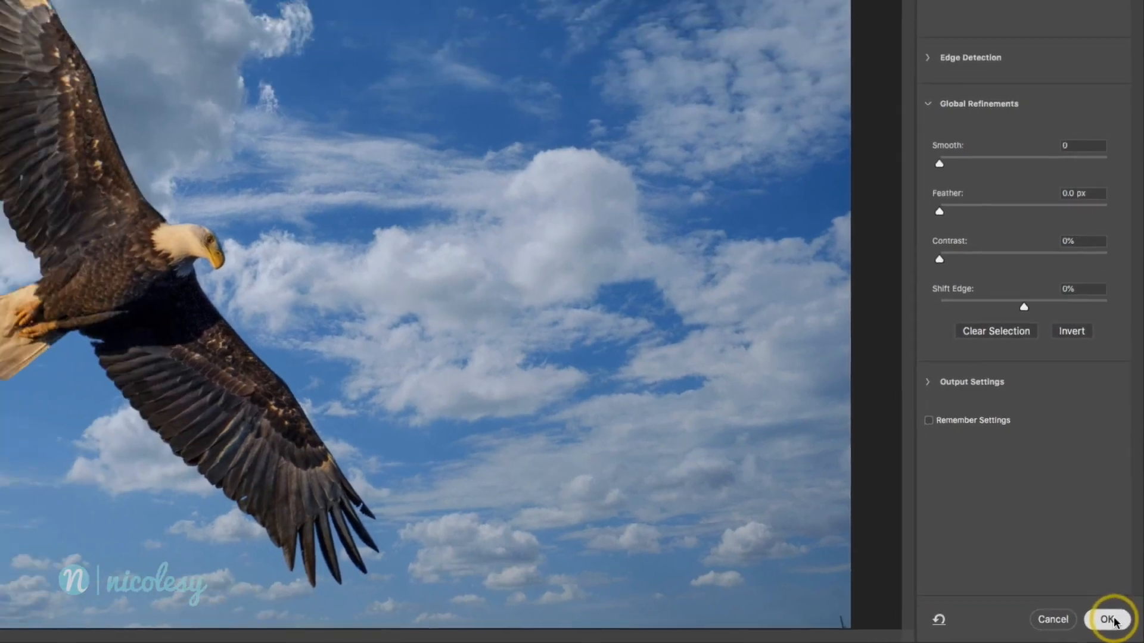
click(1107, 620)
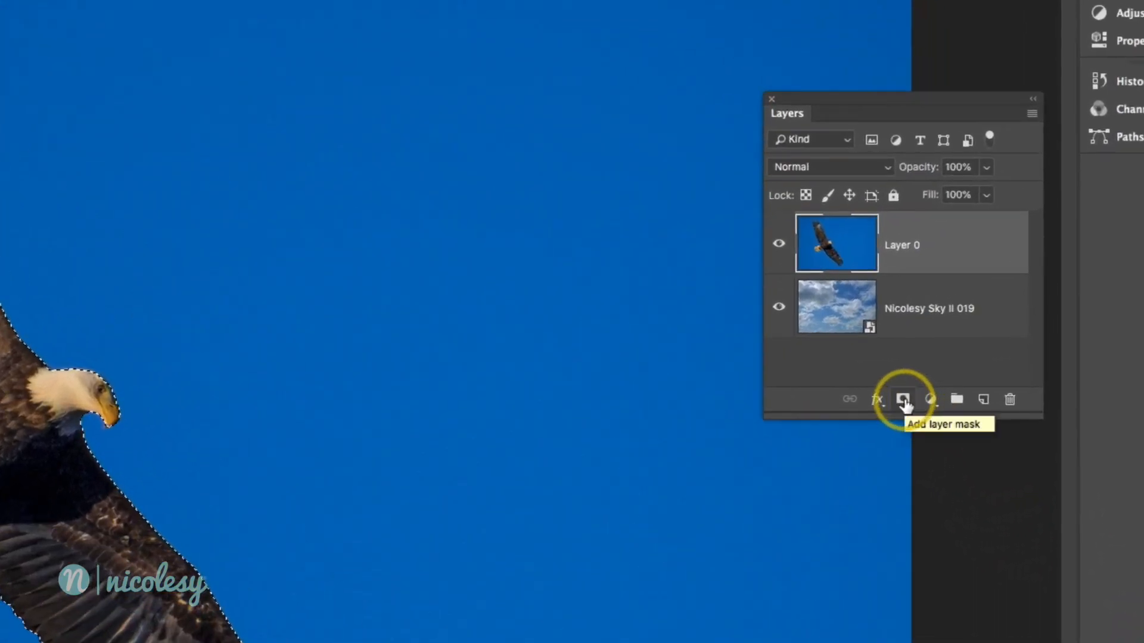
- Add a layer mask to Layer 0 from the eagle selection, revealing the cloudy sky behind
click(903, 399)
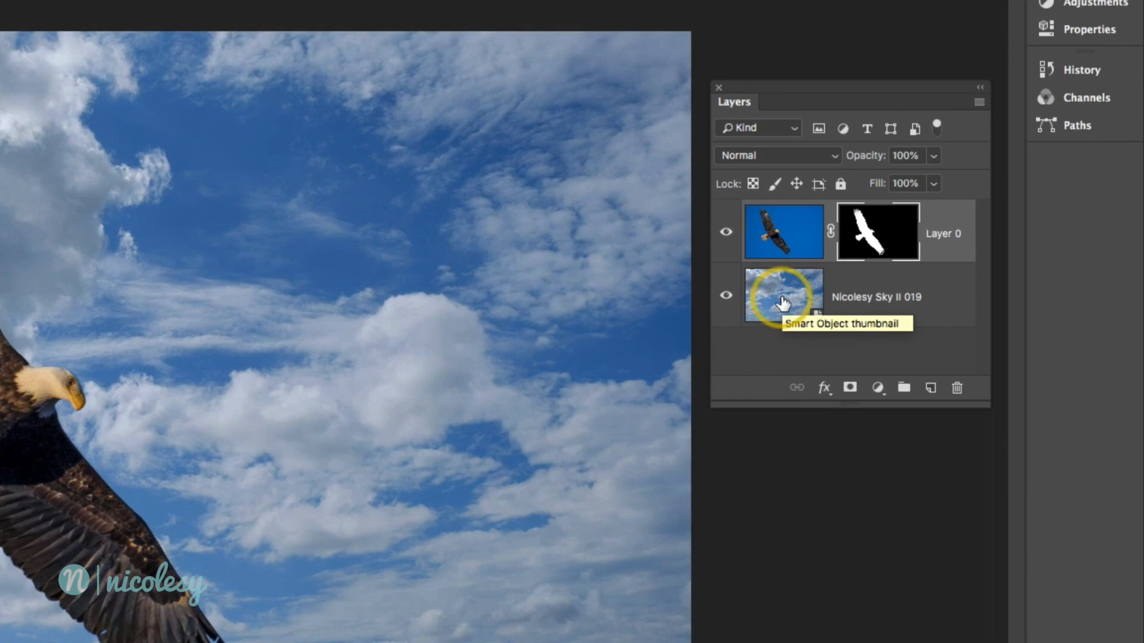
- Replace the sky smart object's contents with Nicolesy Sky II 041.jpg from Sky Overlays
right_click(783, 296)
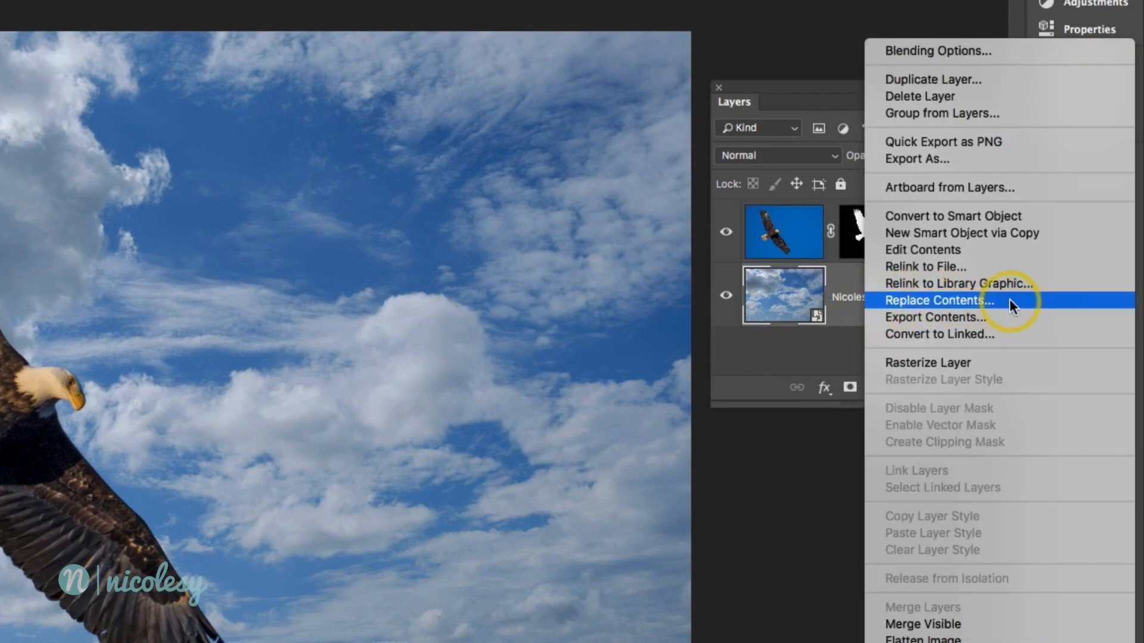
click(937, 300)
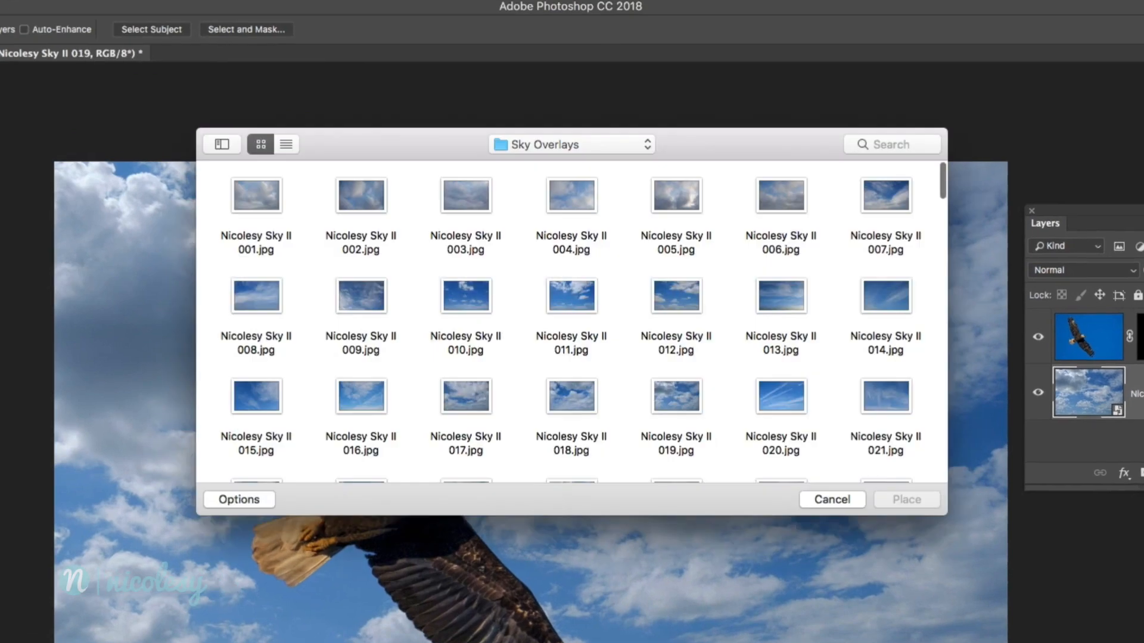
scroll(down, 3)
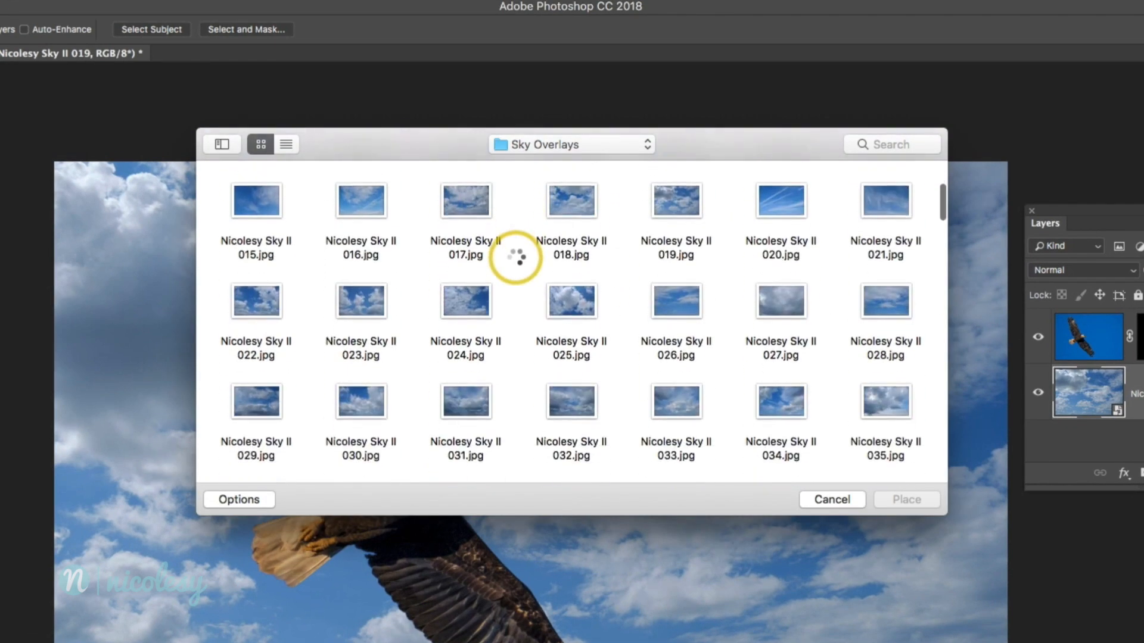
scroll(down, 3)
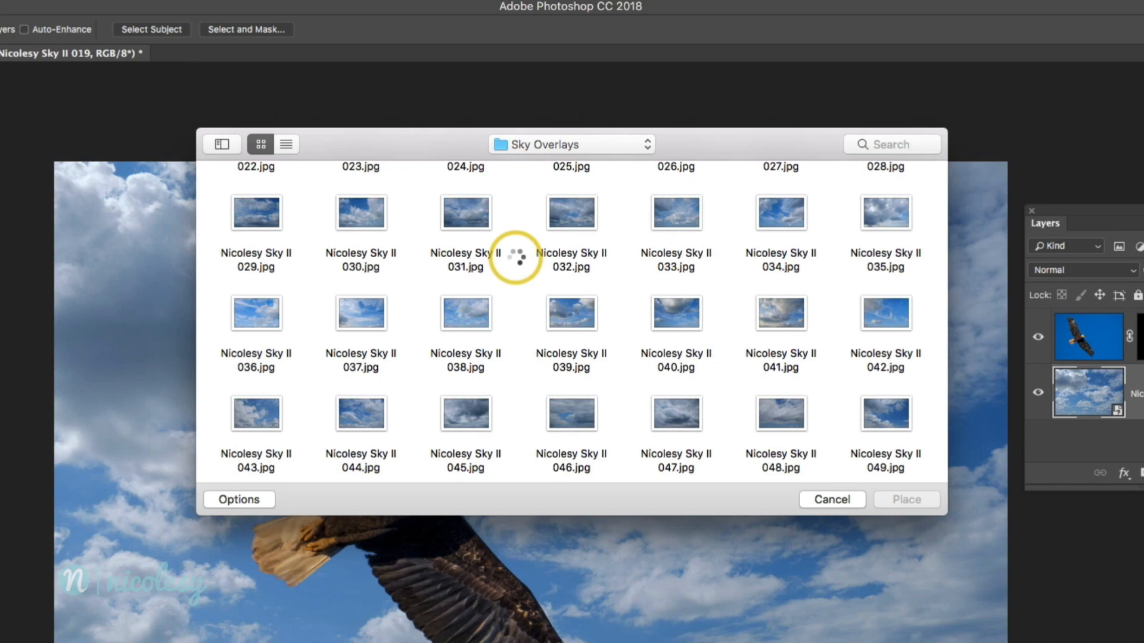
click(779, 315)
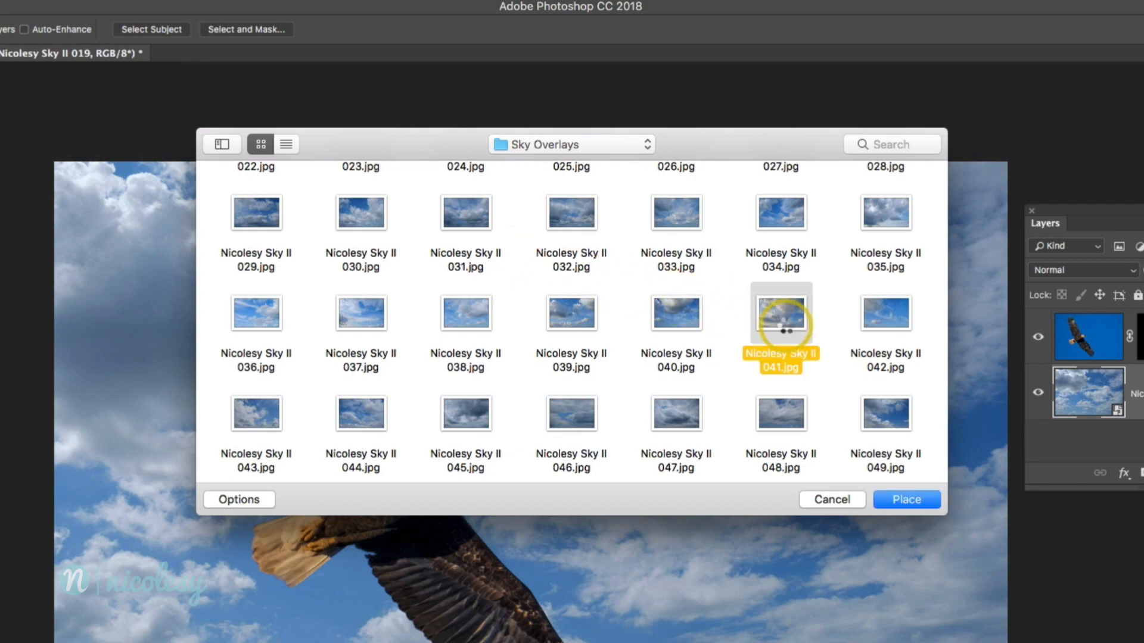
click(906, 500)
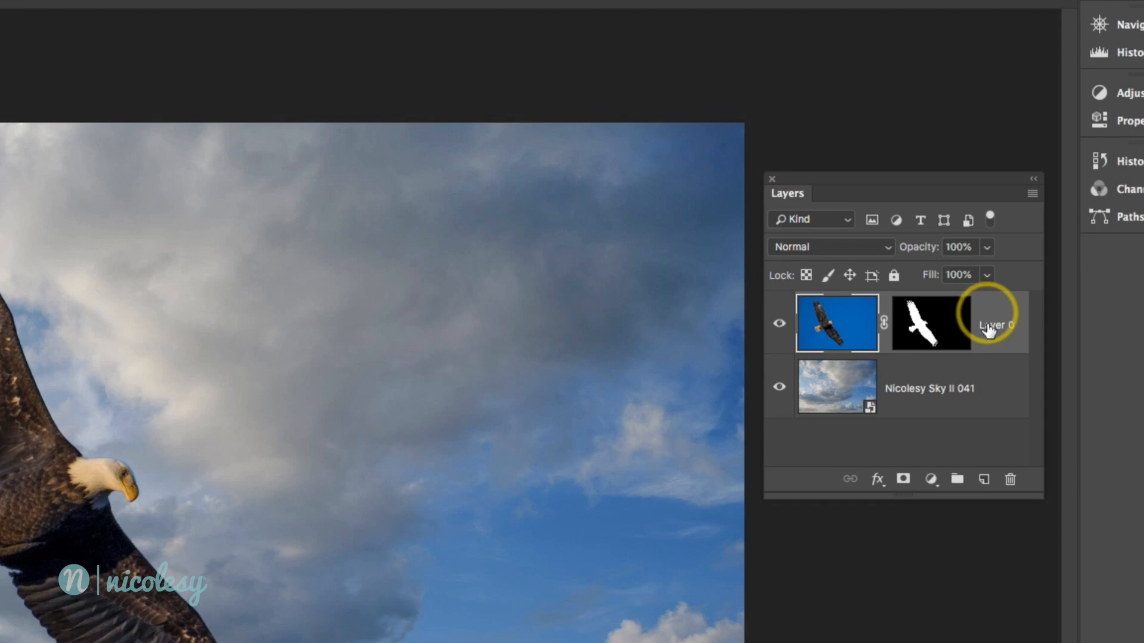
- Create a new top layer and fill it with 50% Gray via the Fill dialog
click(983, 479)
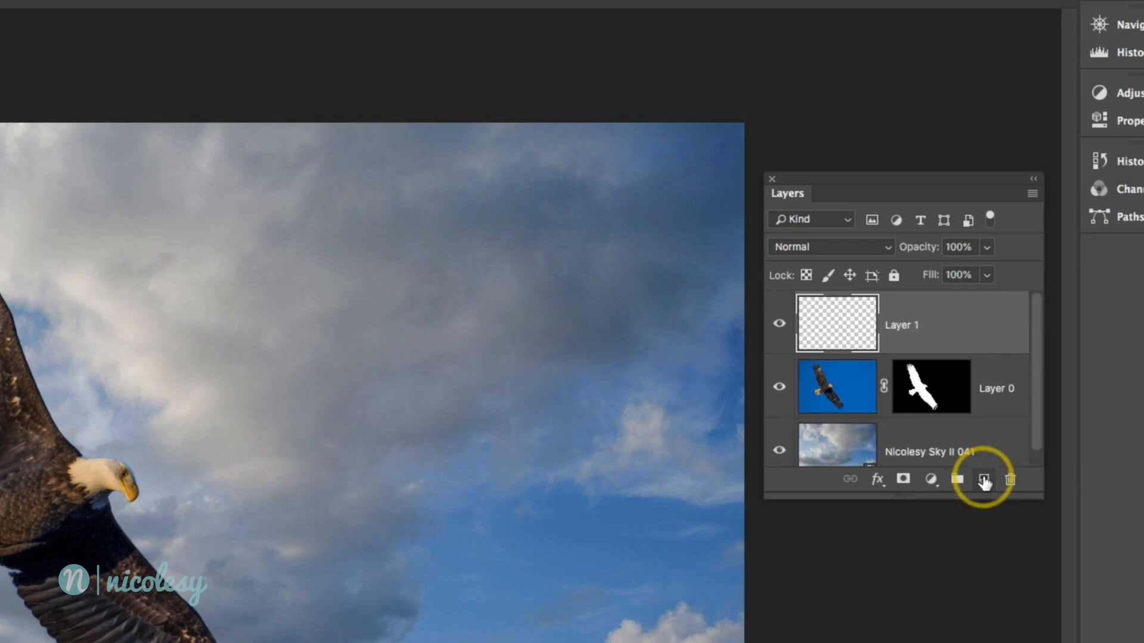
mouse_move(982, 480)
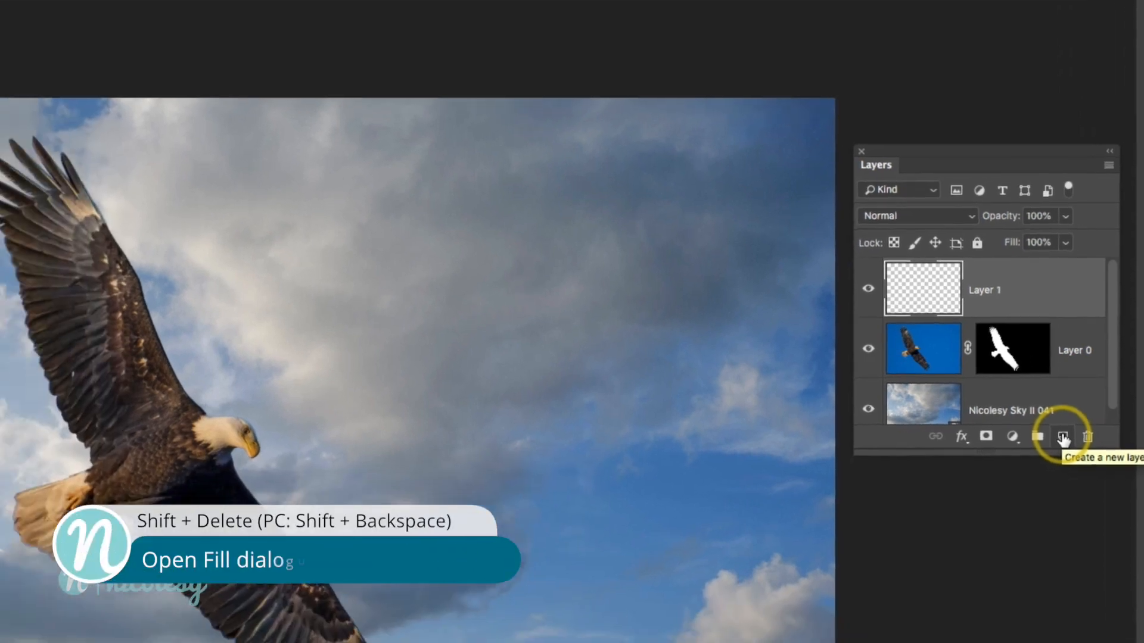
key(shift+backspace)
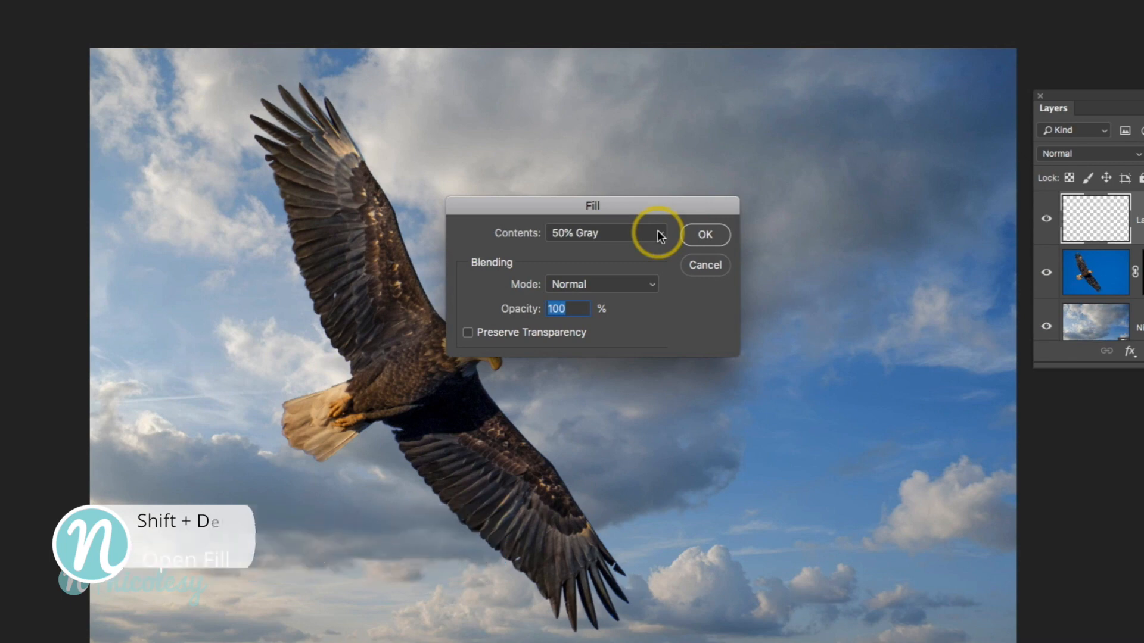
click(652, 233)
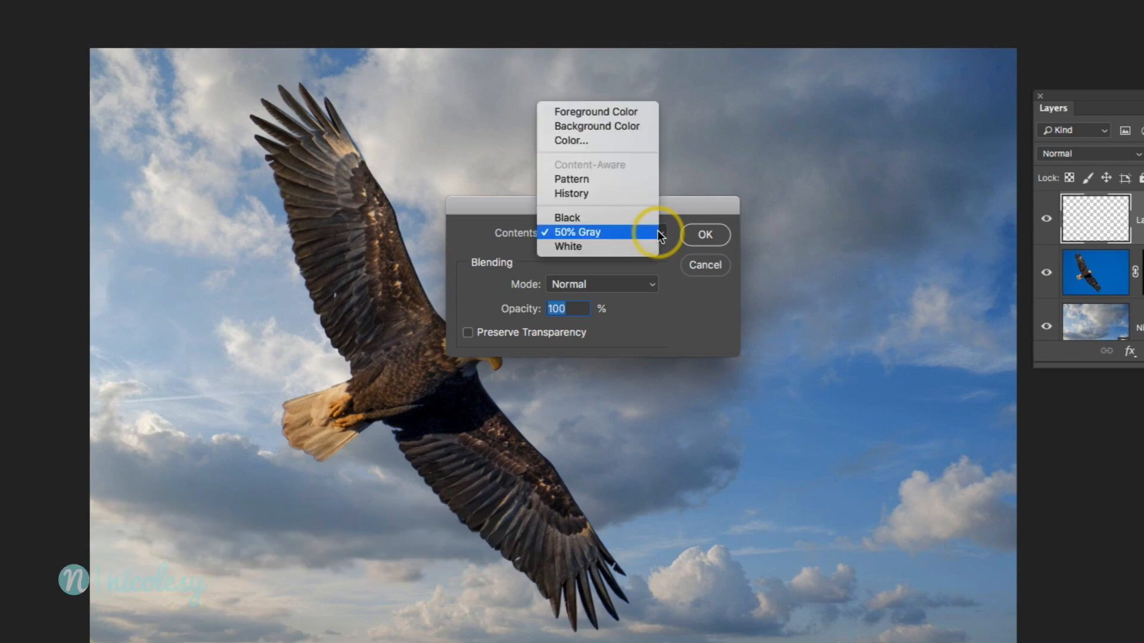
click(575, 232)
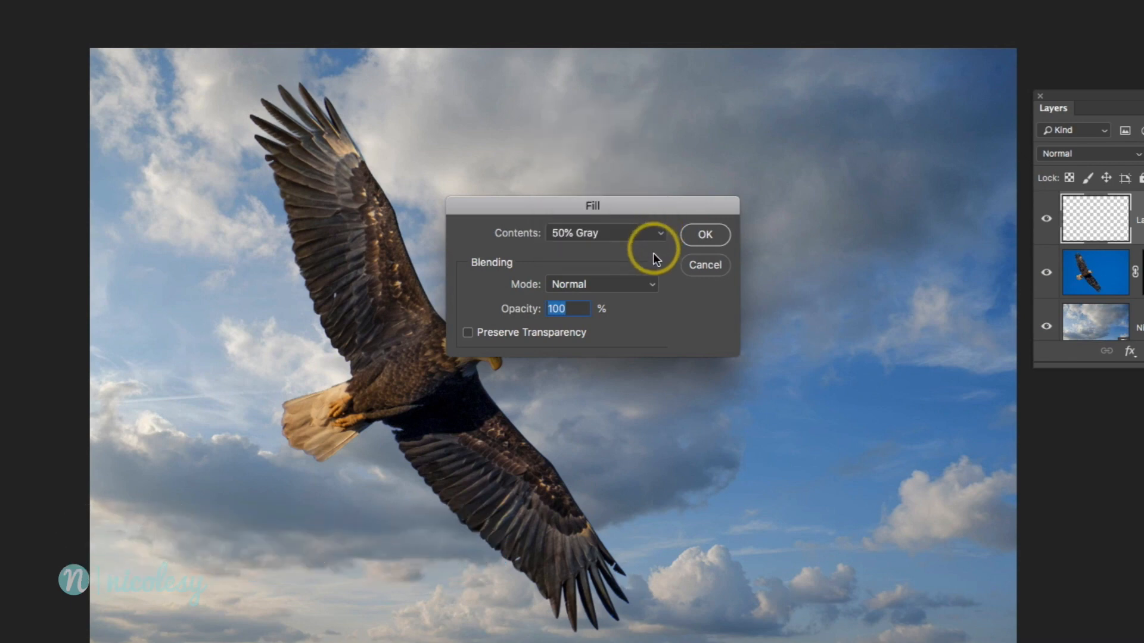
mouse_move(581, 313)
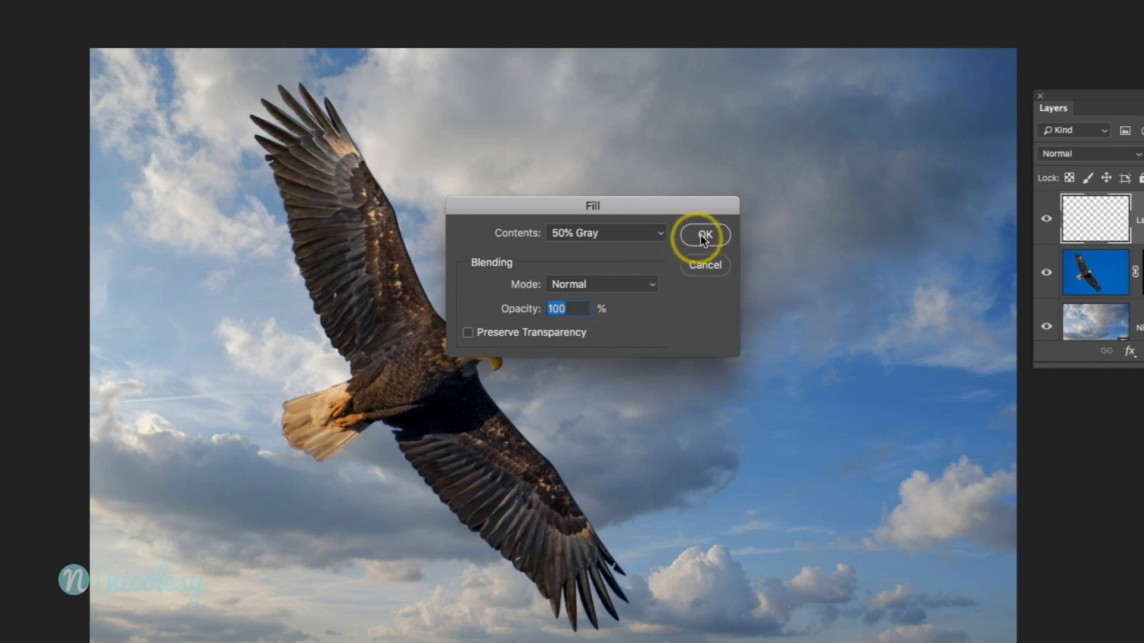
click(703, 235)
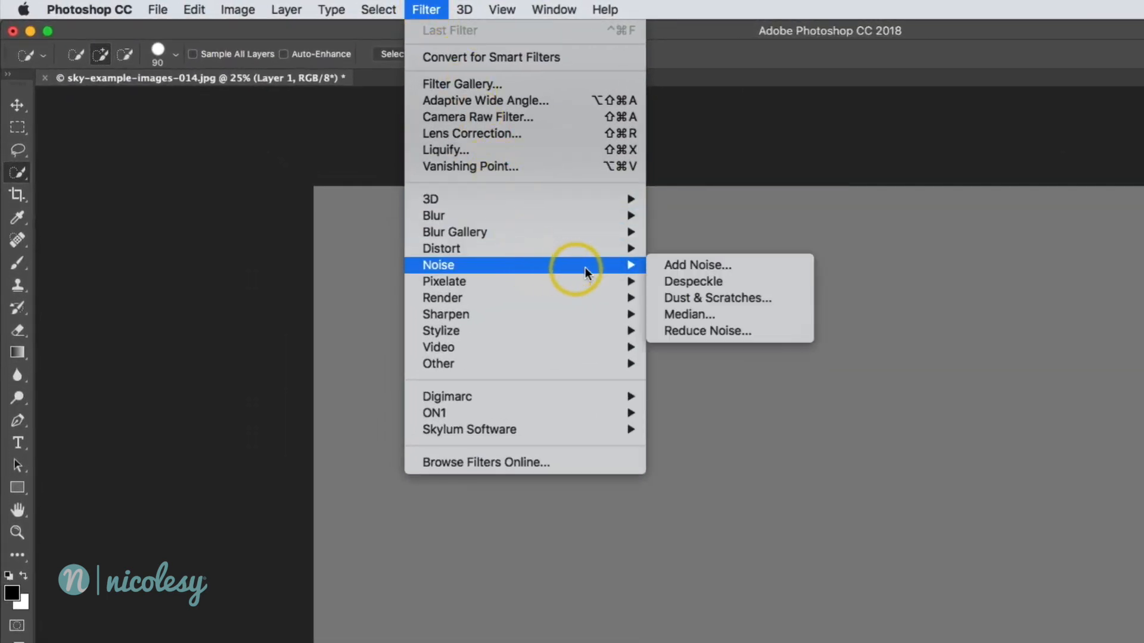
- Apply Add Noise at about 7% with Monochromatic enabled to the gray layer
click(697, 264)
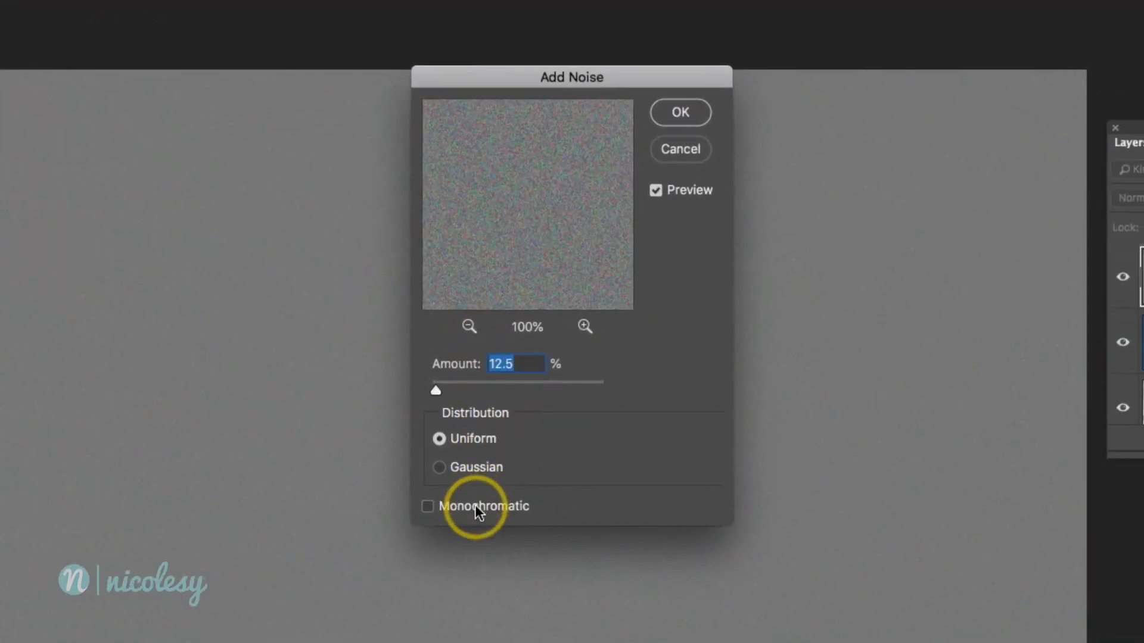
click(428, 506)
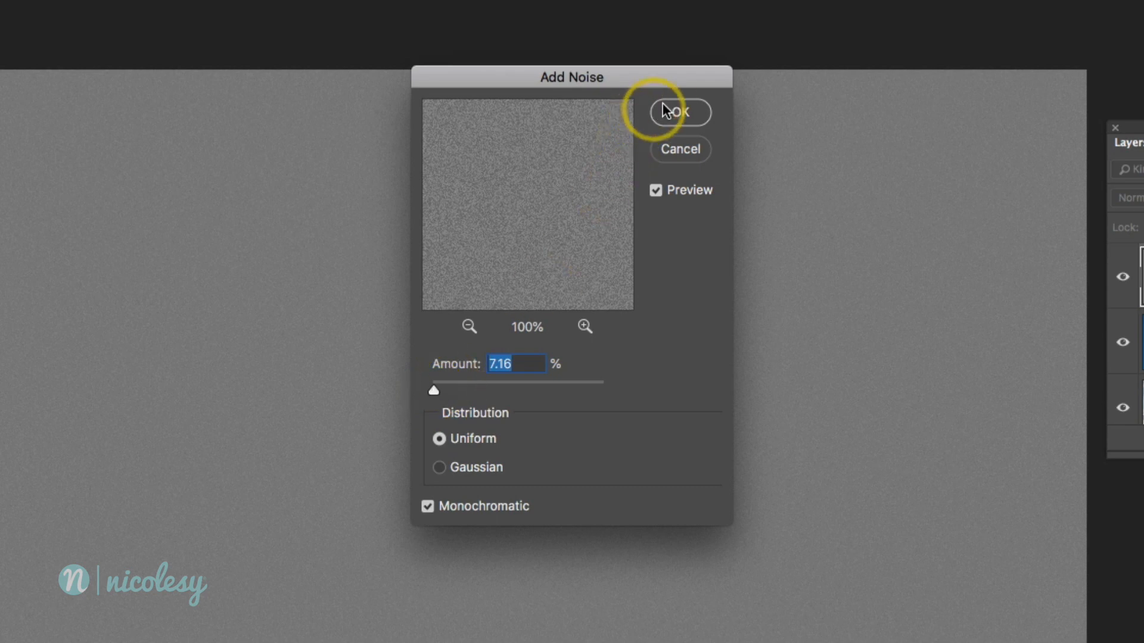
click(678, 112)
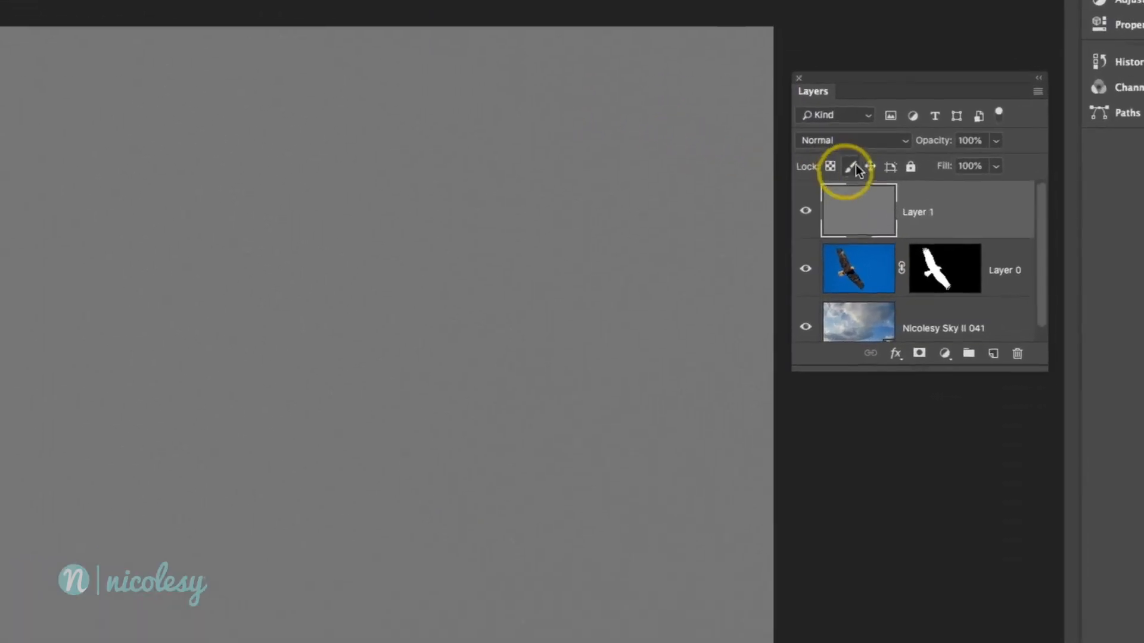
- Set Layer 1 to Overlay blend mode and toggle its visibility to compare the grain
click(850, 141)
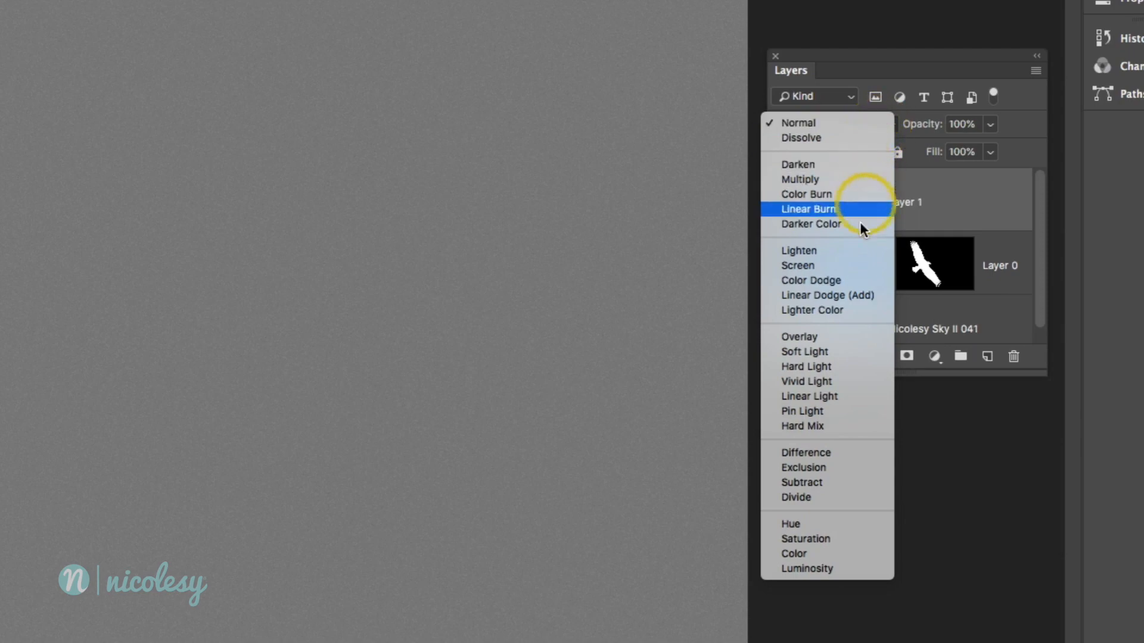
click(798, 336)
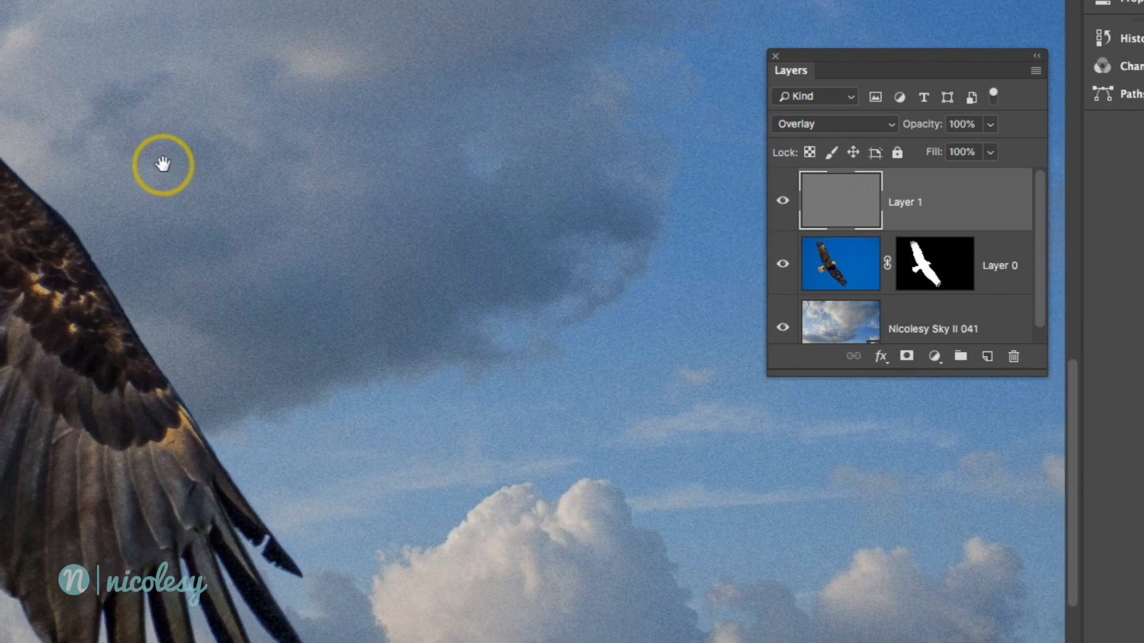
click(781, 199)
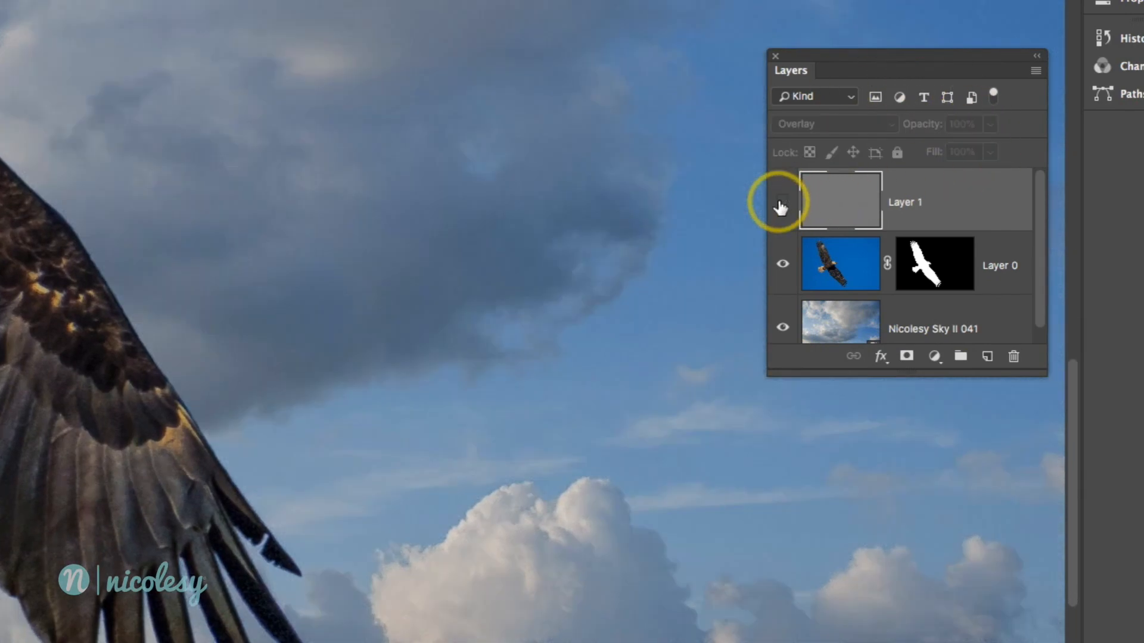
click(782, 203)
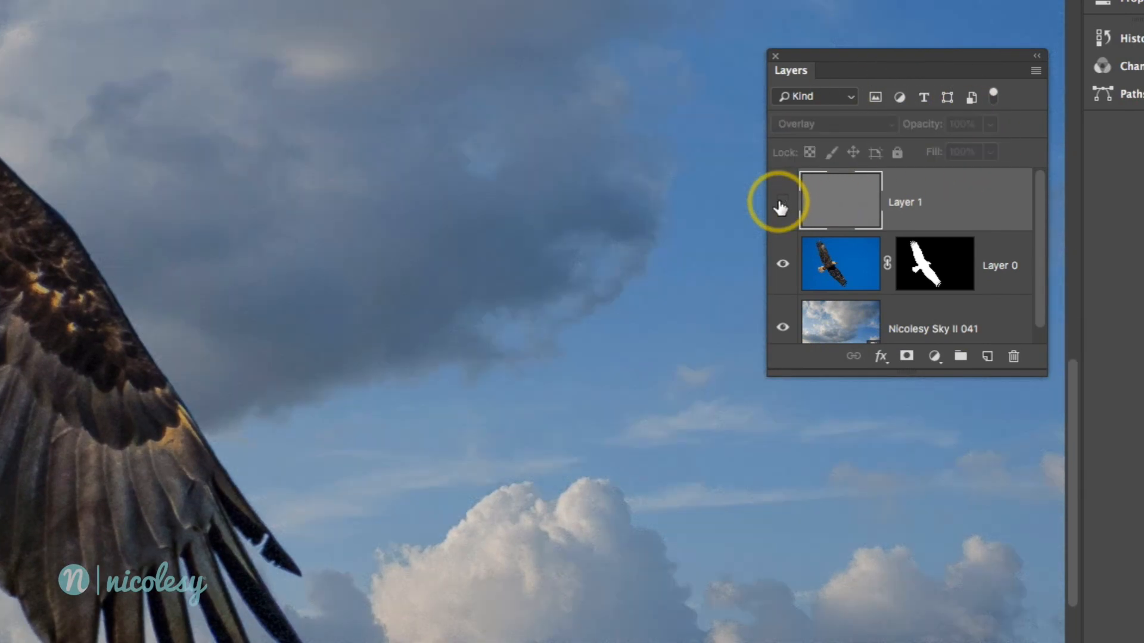
mouse_move(782, 203)
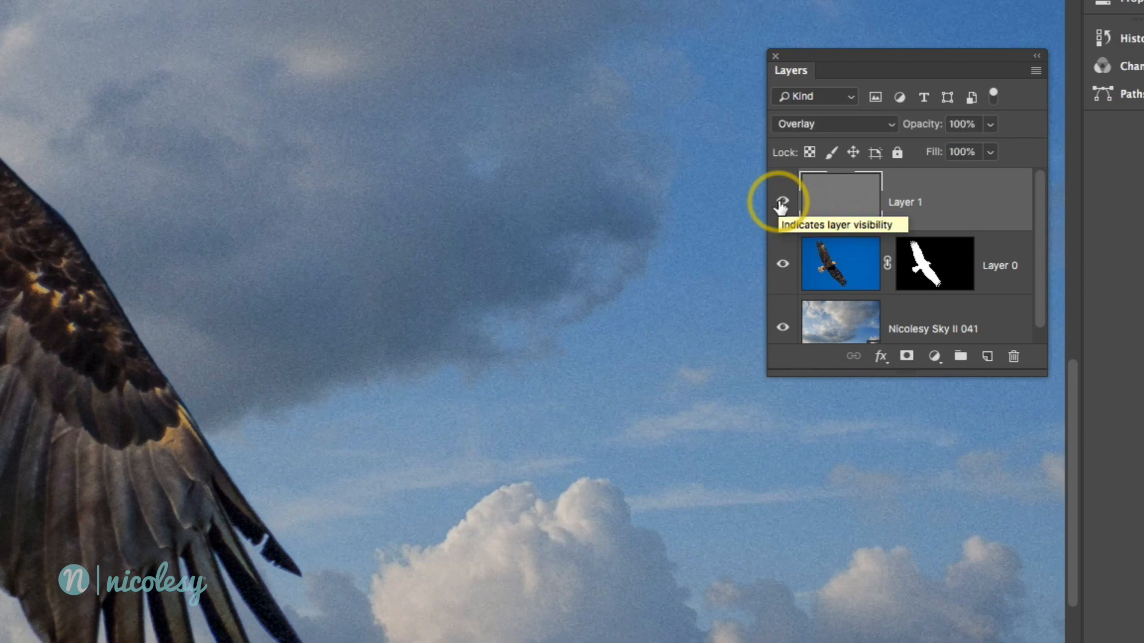